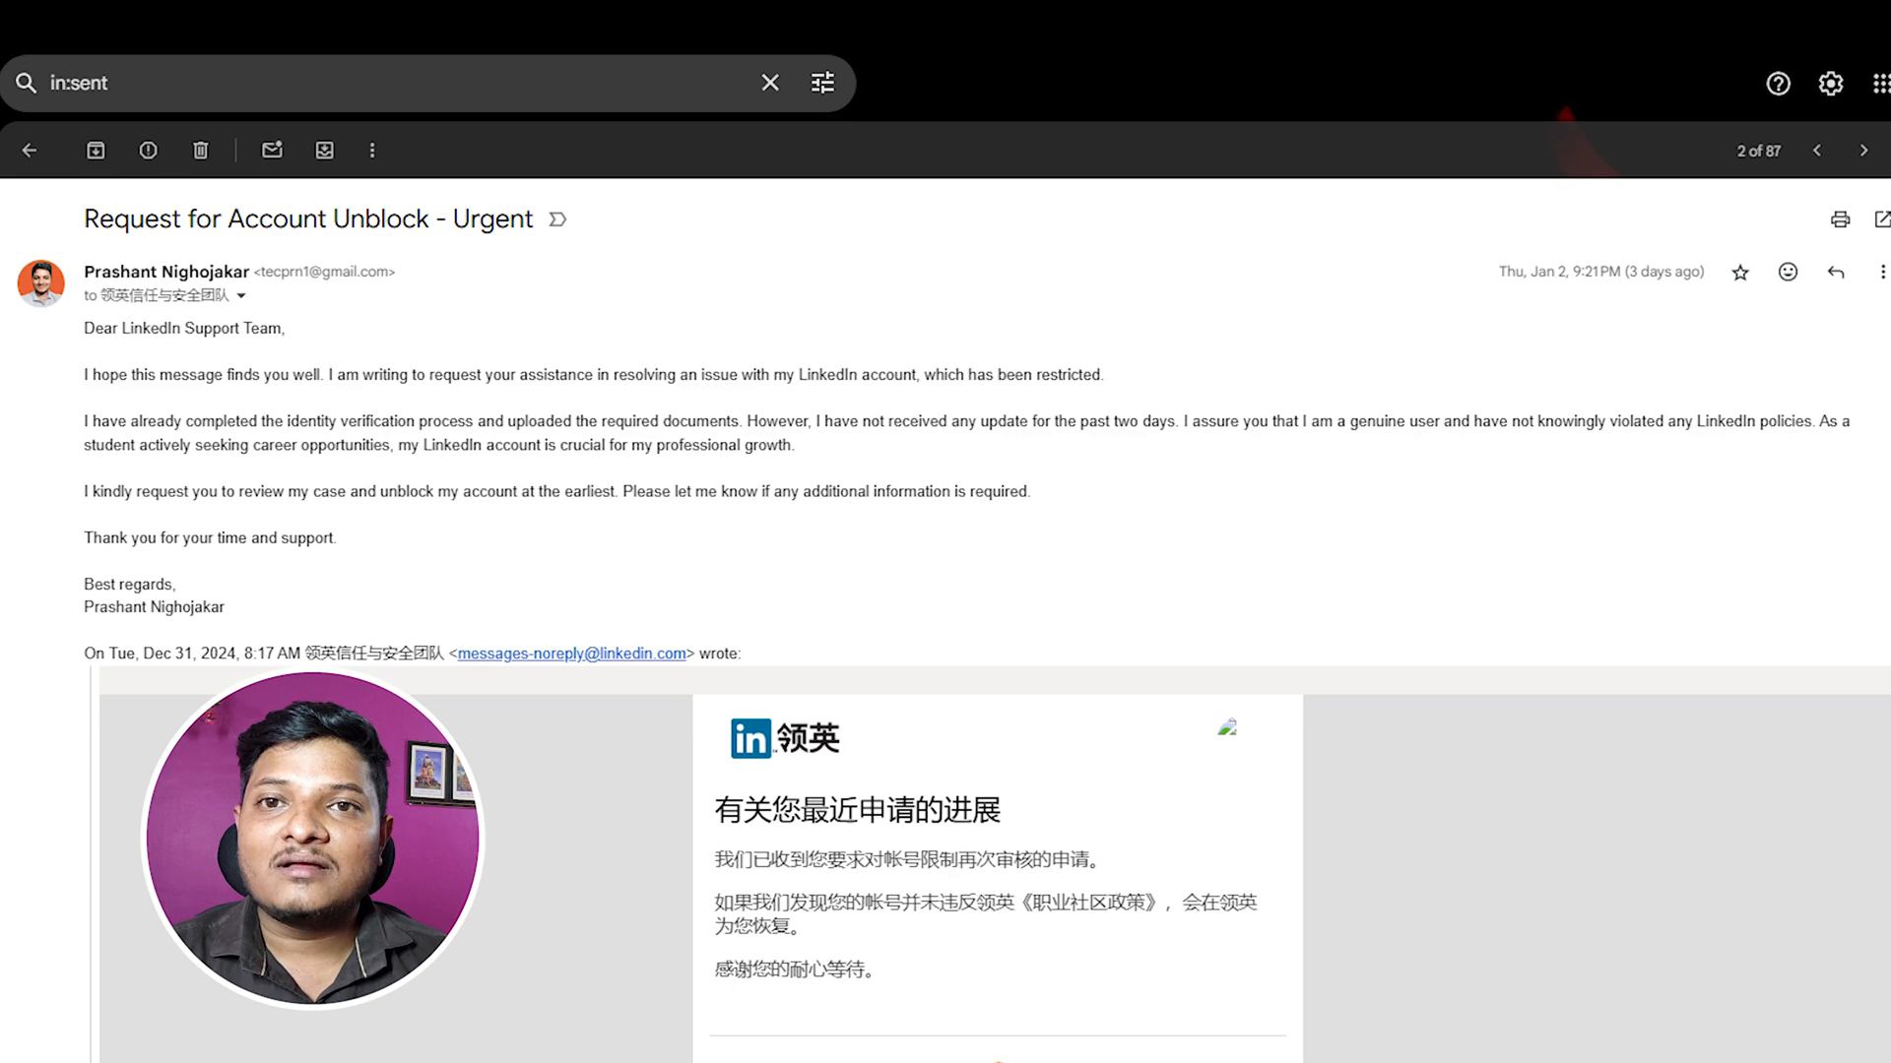
{"action": "scroll", "scroll_direction": "down", "scroll_amount": 3}
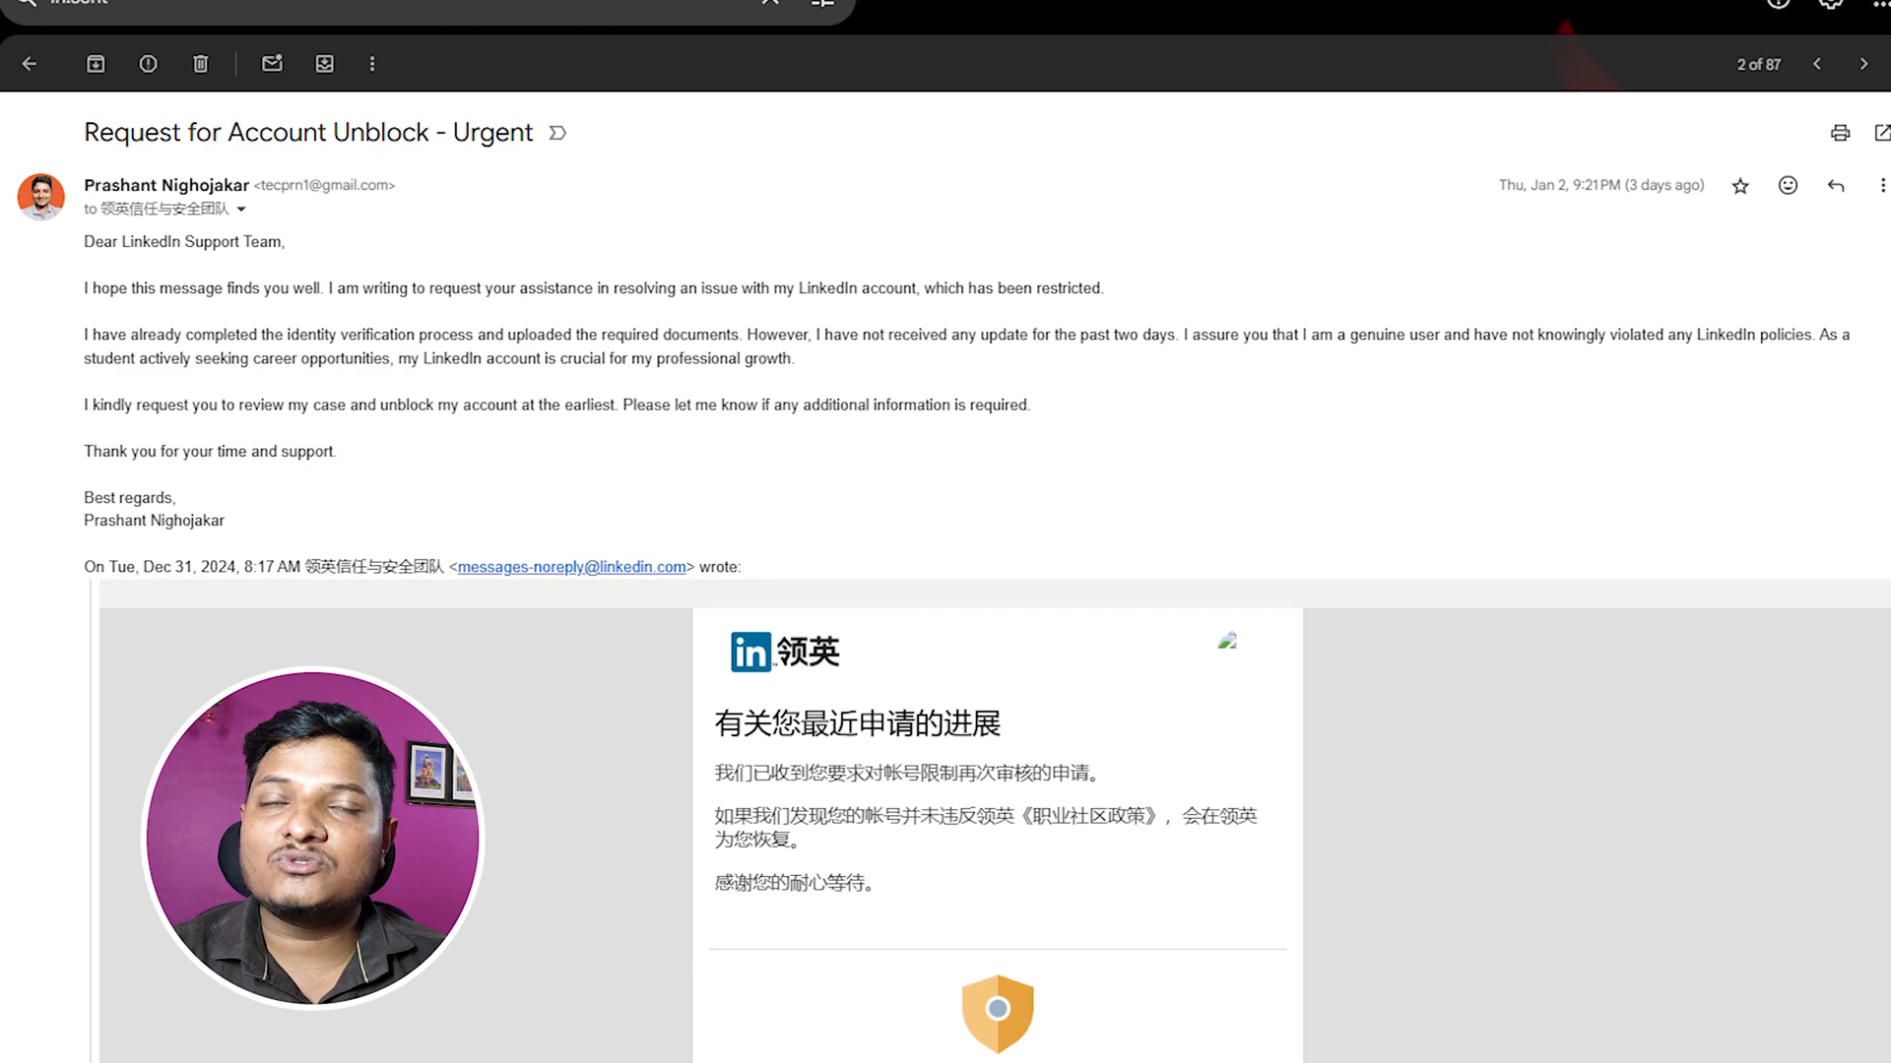
{"action": "scroll", "scroll_direction": "down", "scroll_amount": 3}
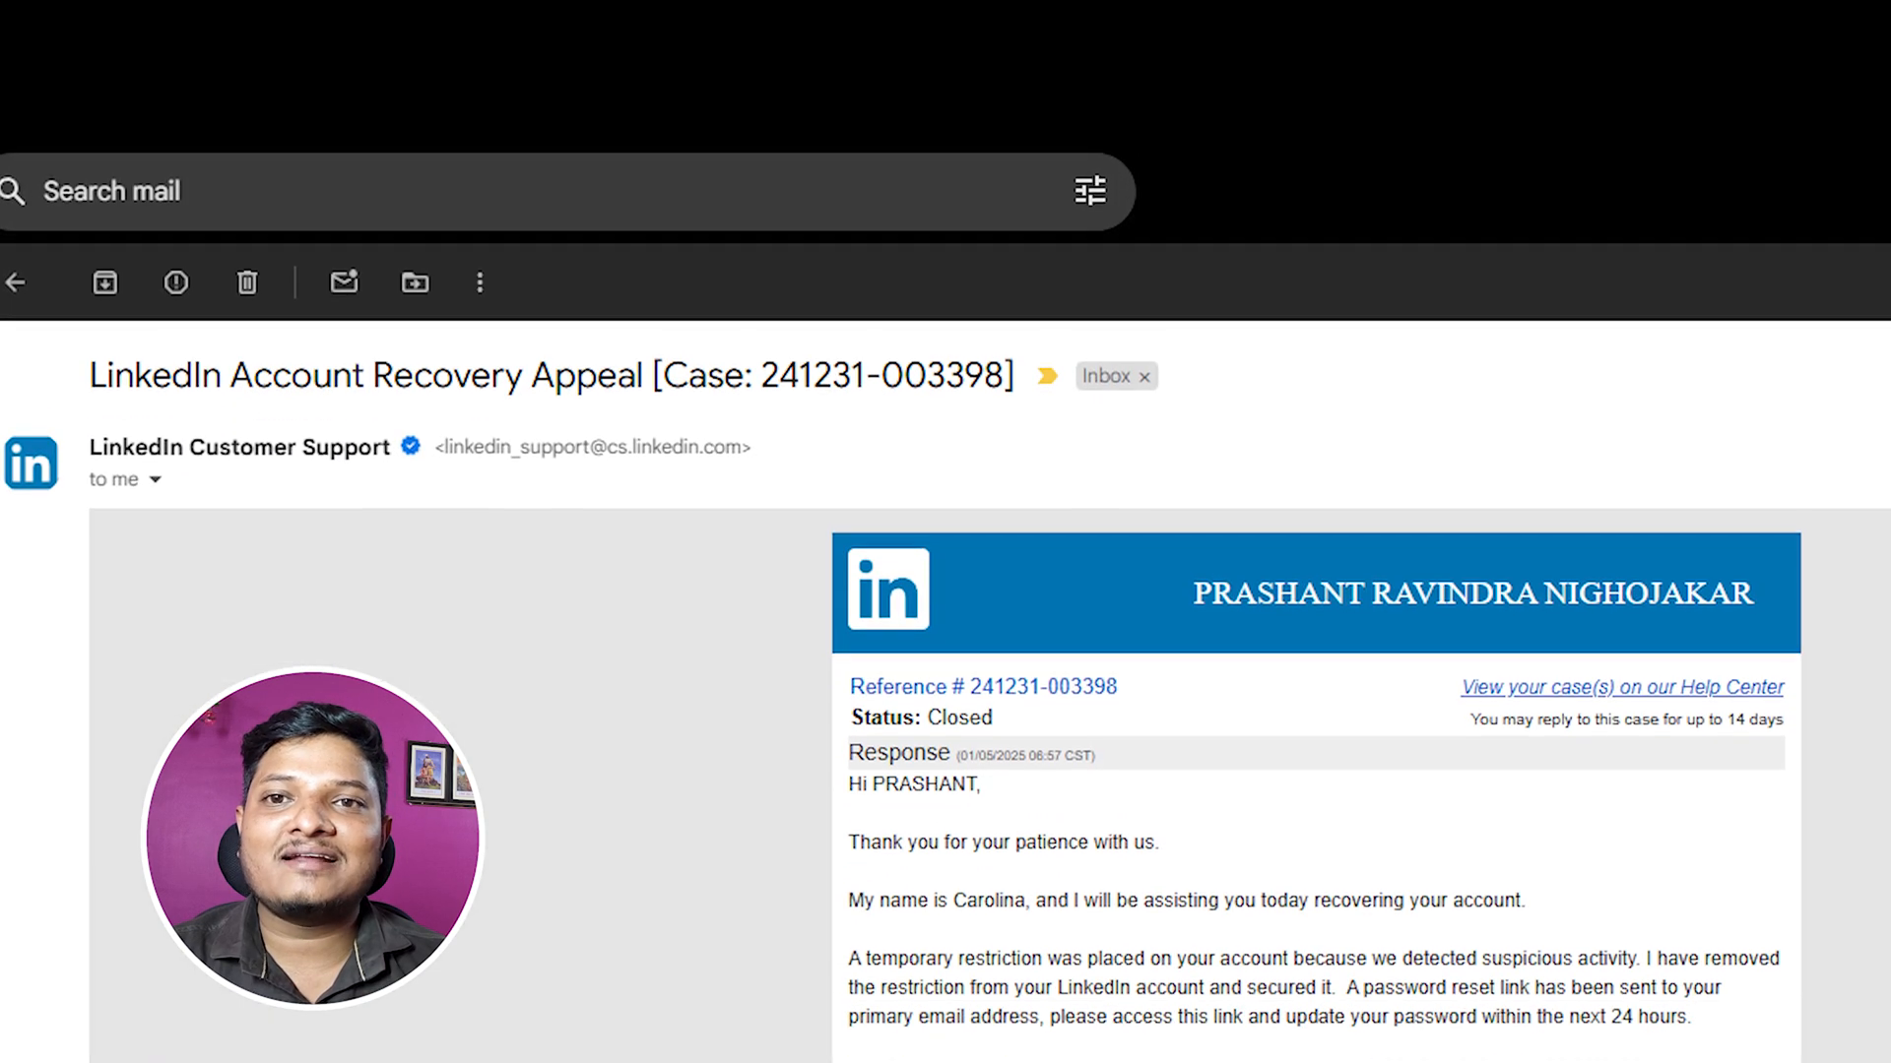
{"action": "scroll", "scroll_direction": "down", "scroll_amount": 3}
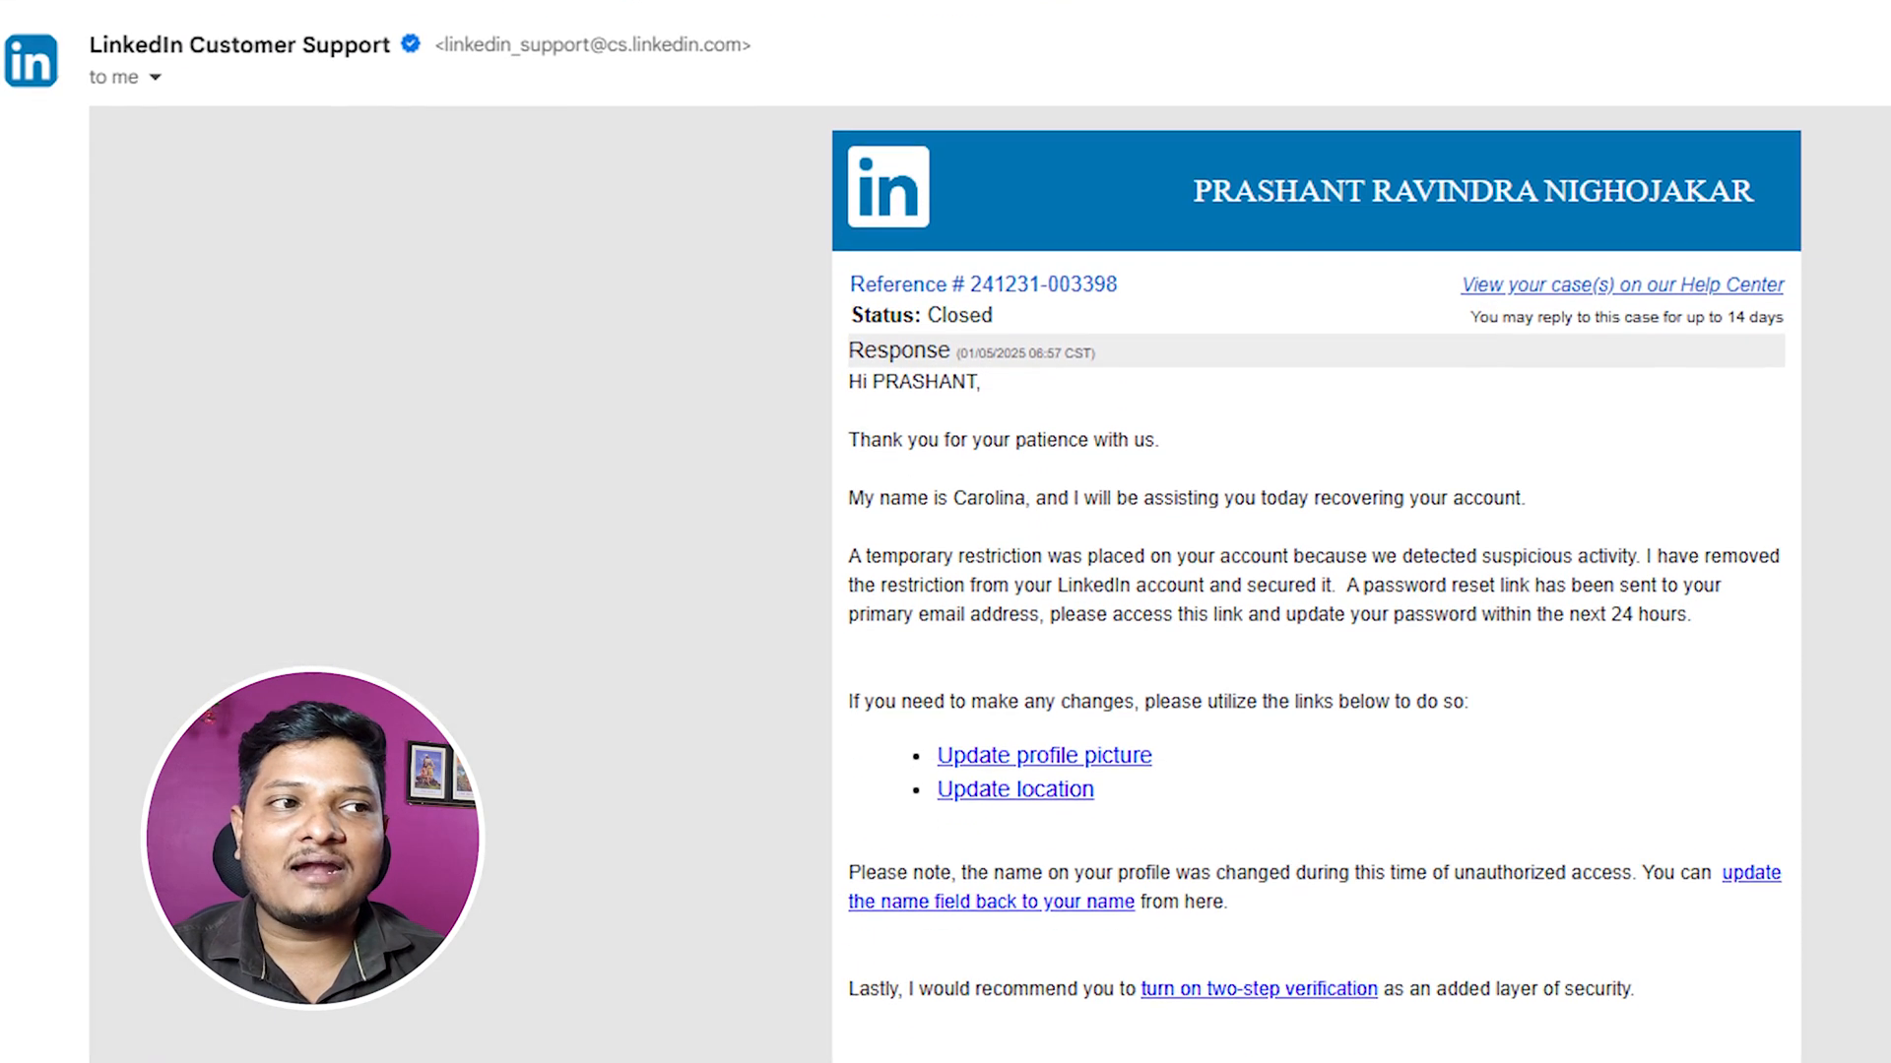
{"action": "scroll", "scroll_direction": "down", "scroll_amount": 3}
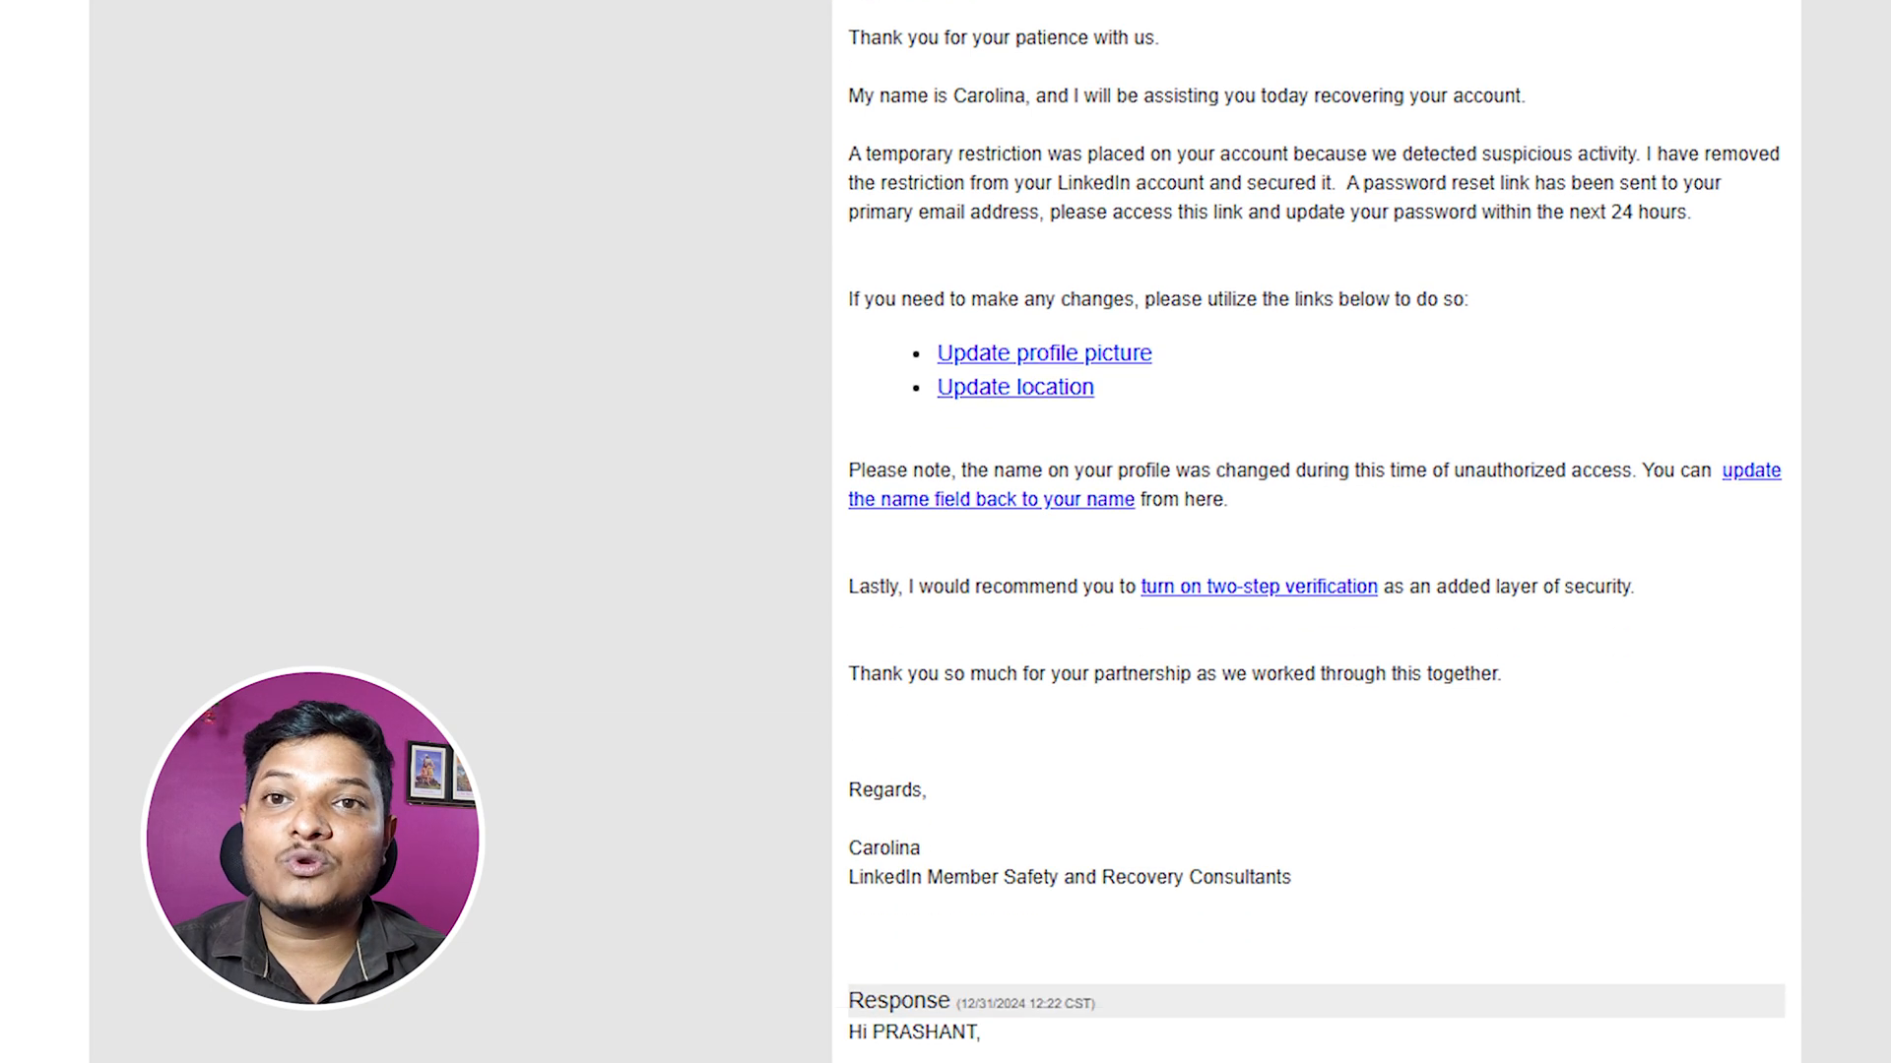
{"action": "scroll", "scroll_direction": "down", "scroll_amount": 3}
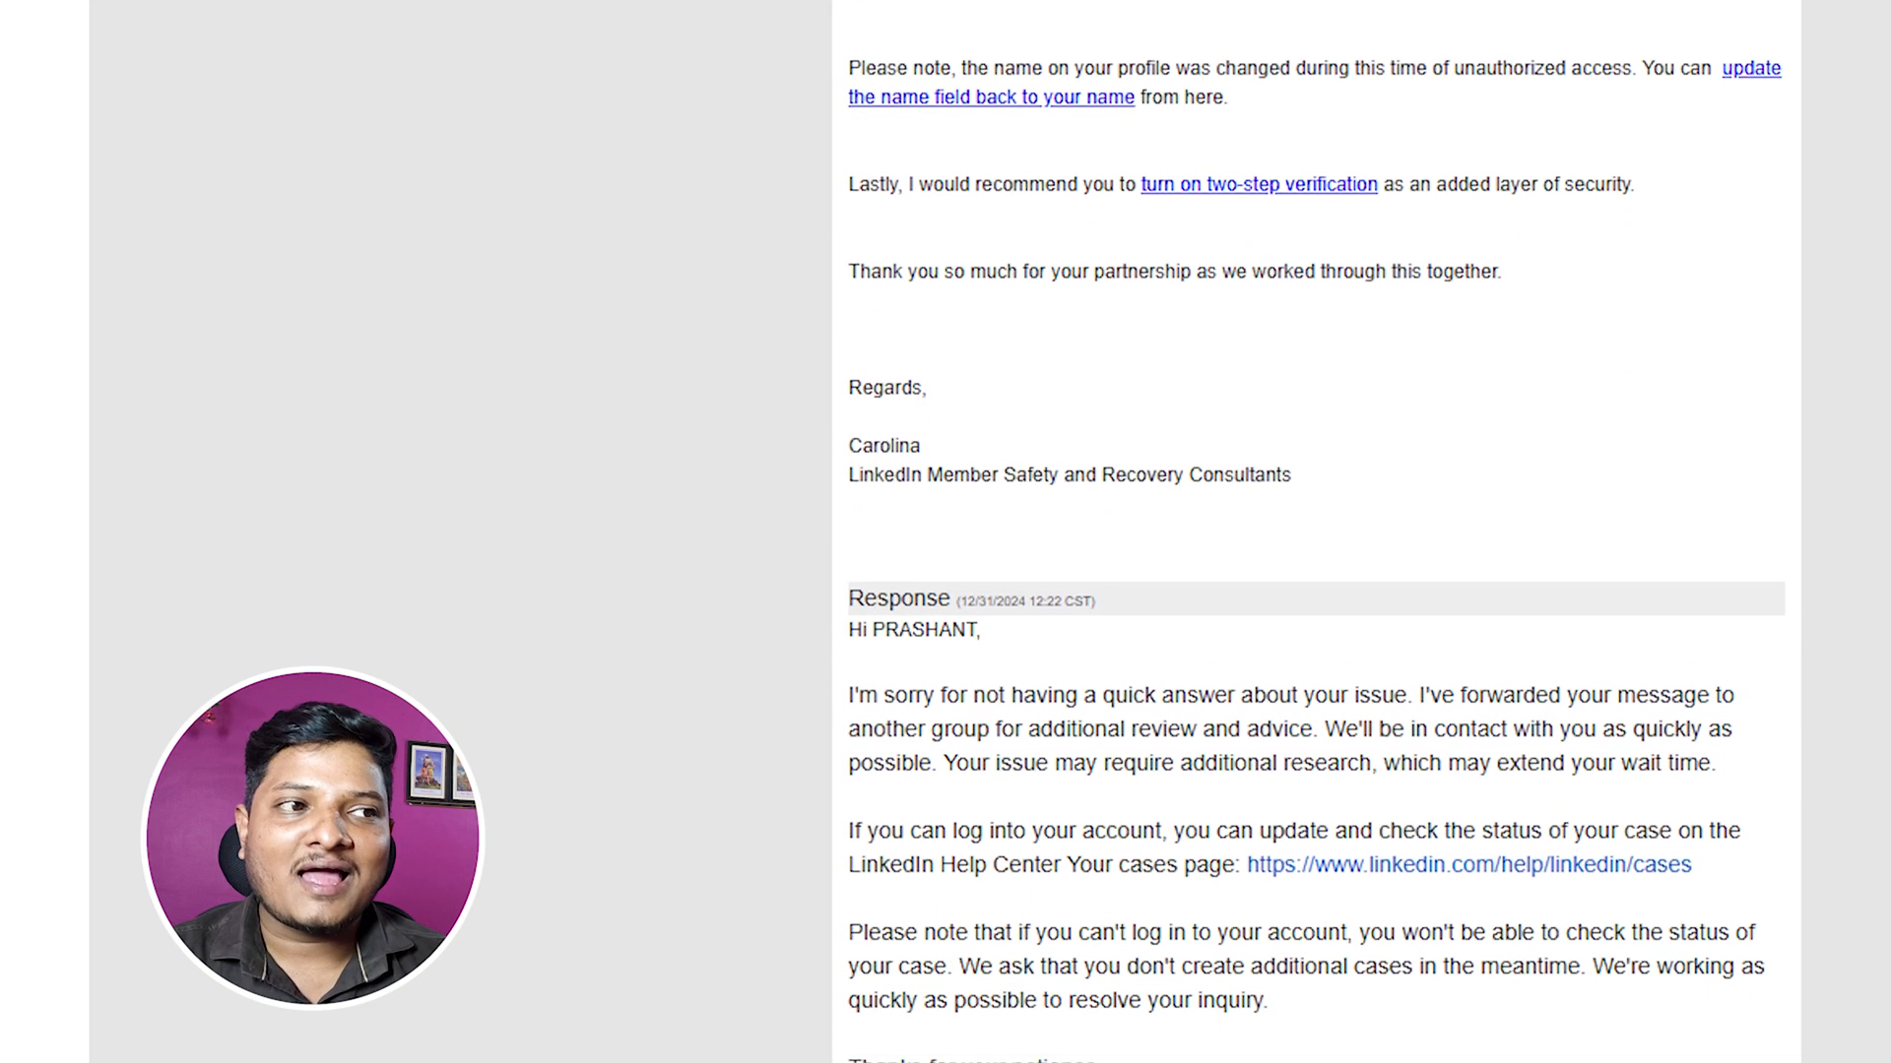
{"action": "scroll", "scroll_direction": "down", "scroll_amount": 3}
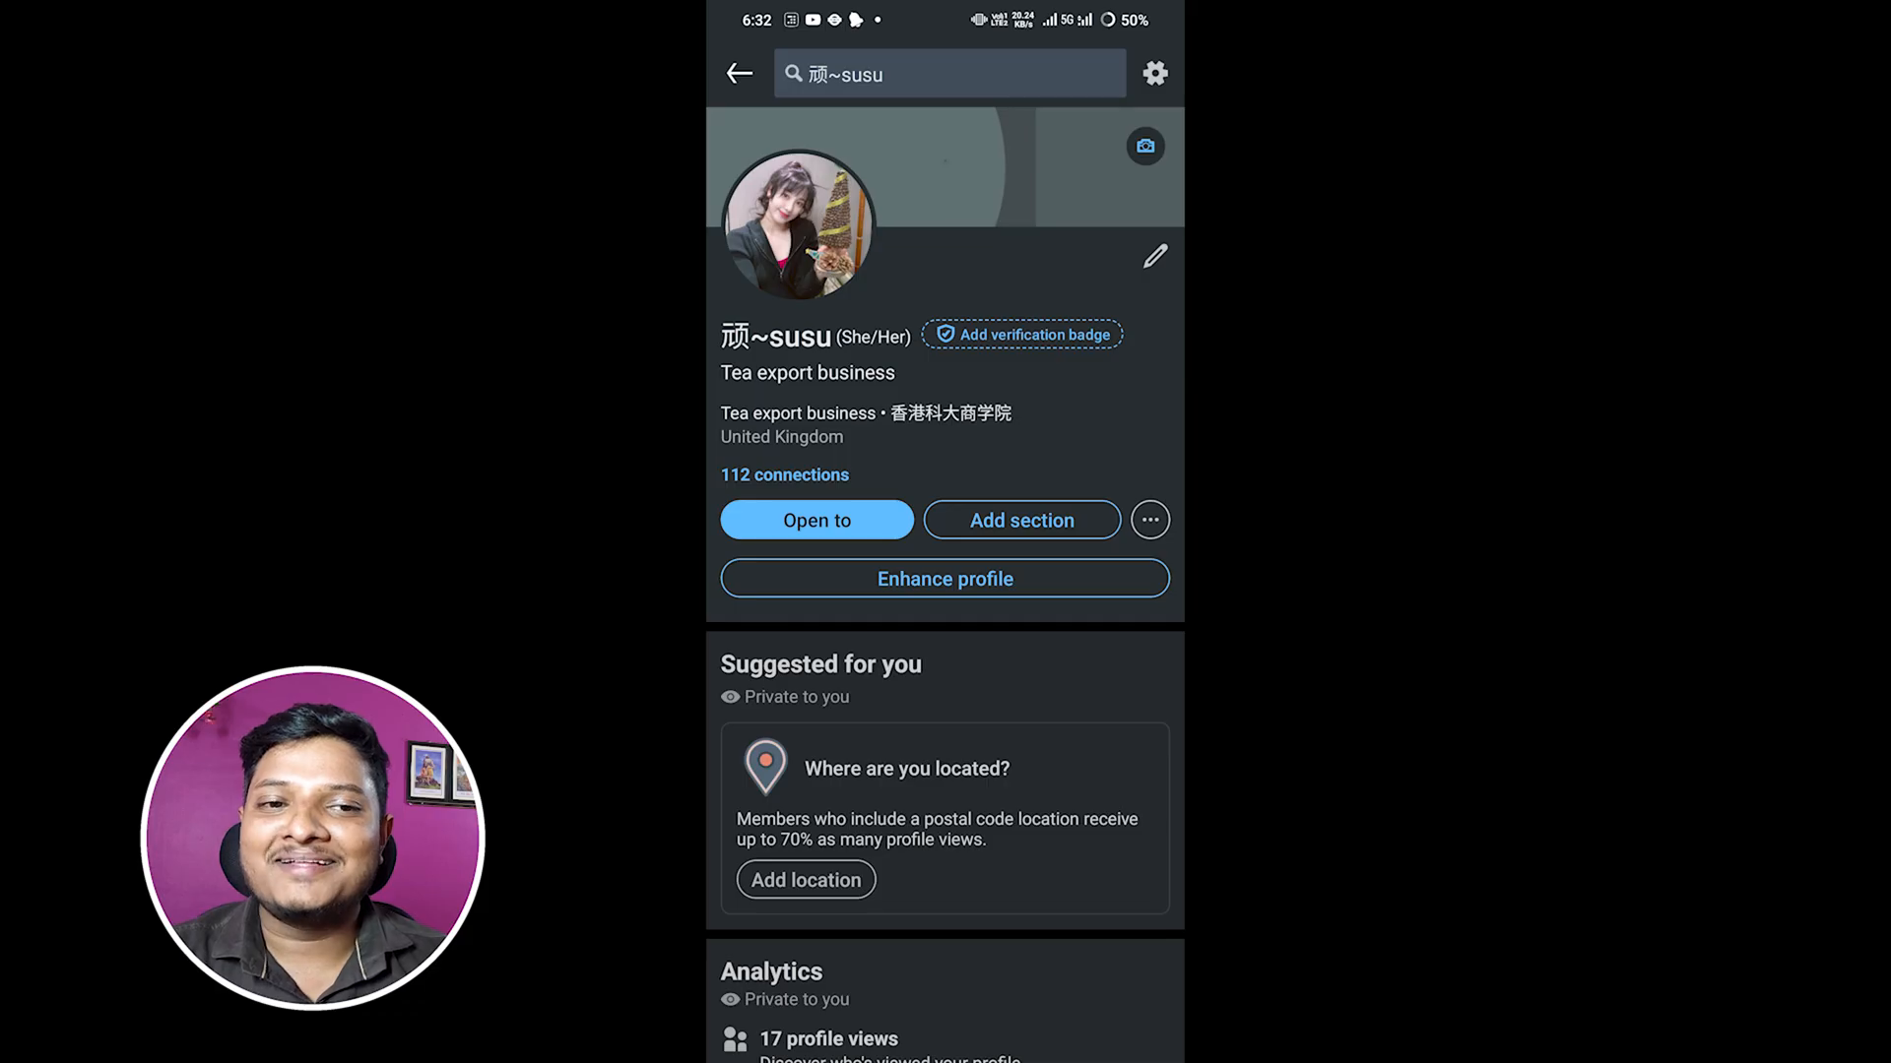
{"action": "scroll", "scroll_direction": "down", "scroll_amount": 3}
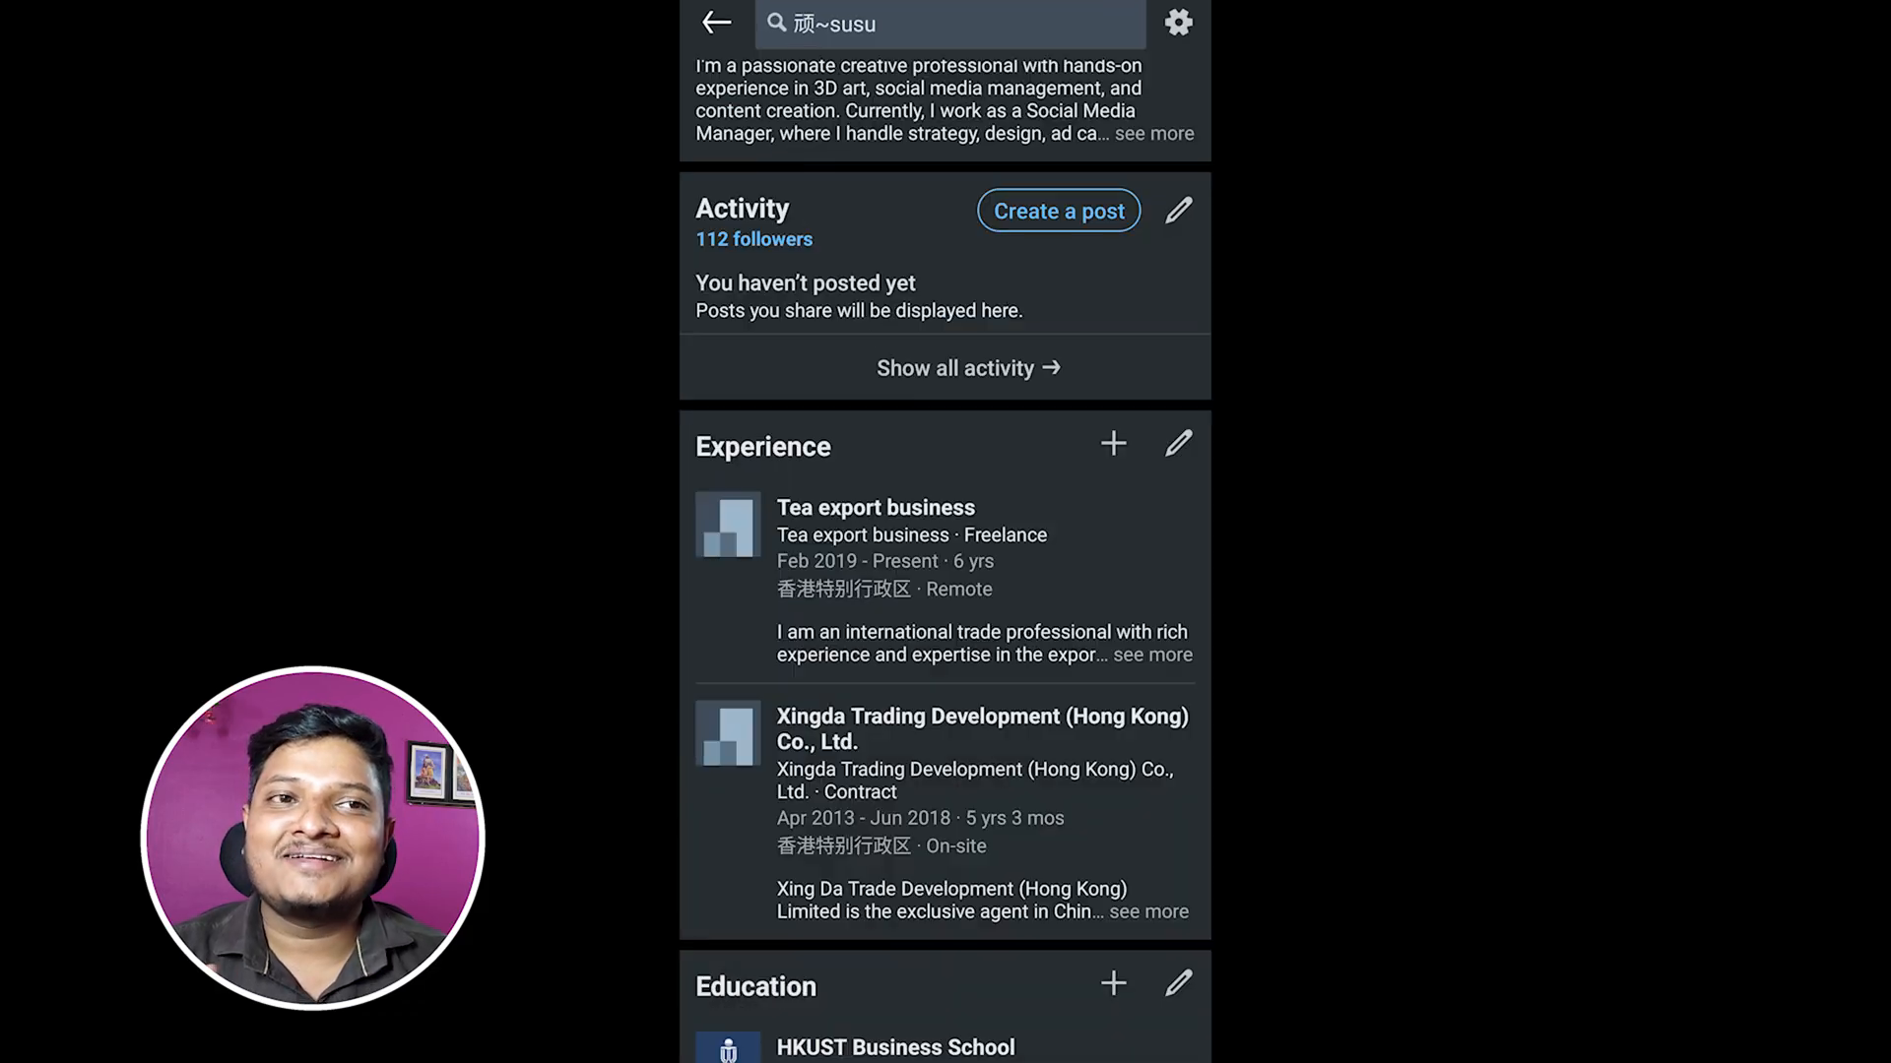